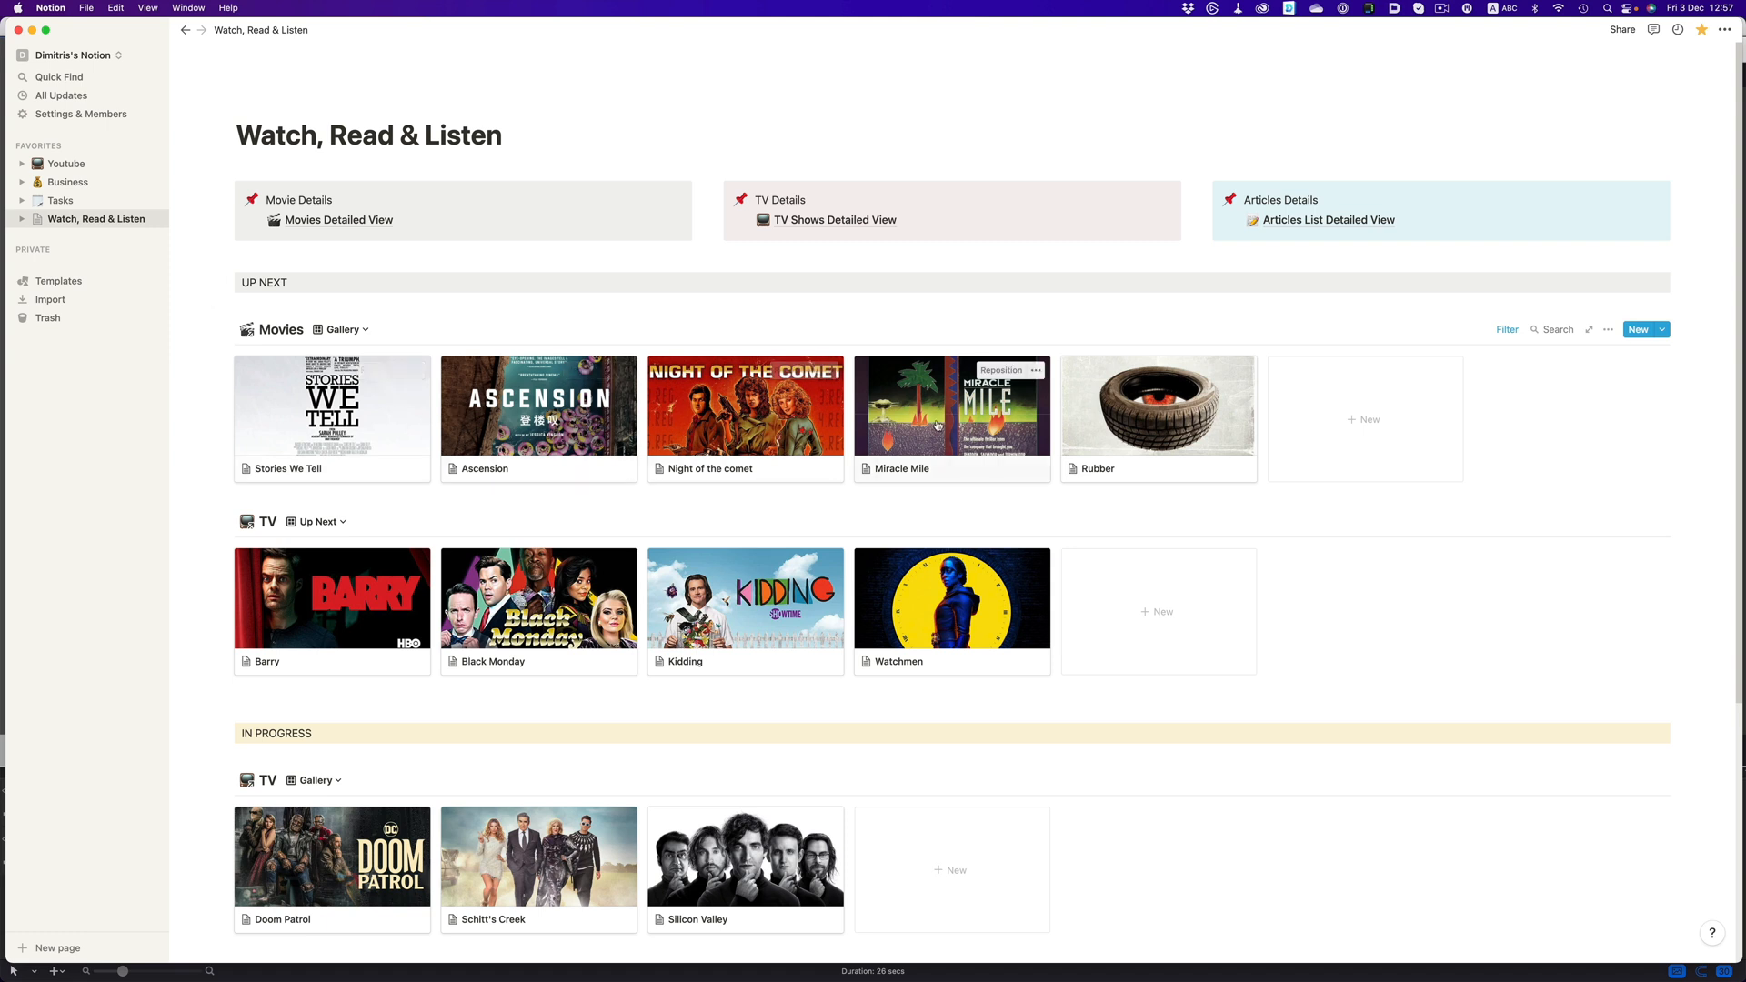
{"action": "scroll", "scroll_direction": "down", "scroll_amount": 3}
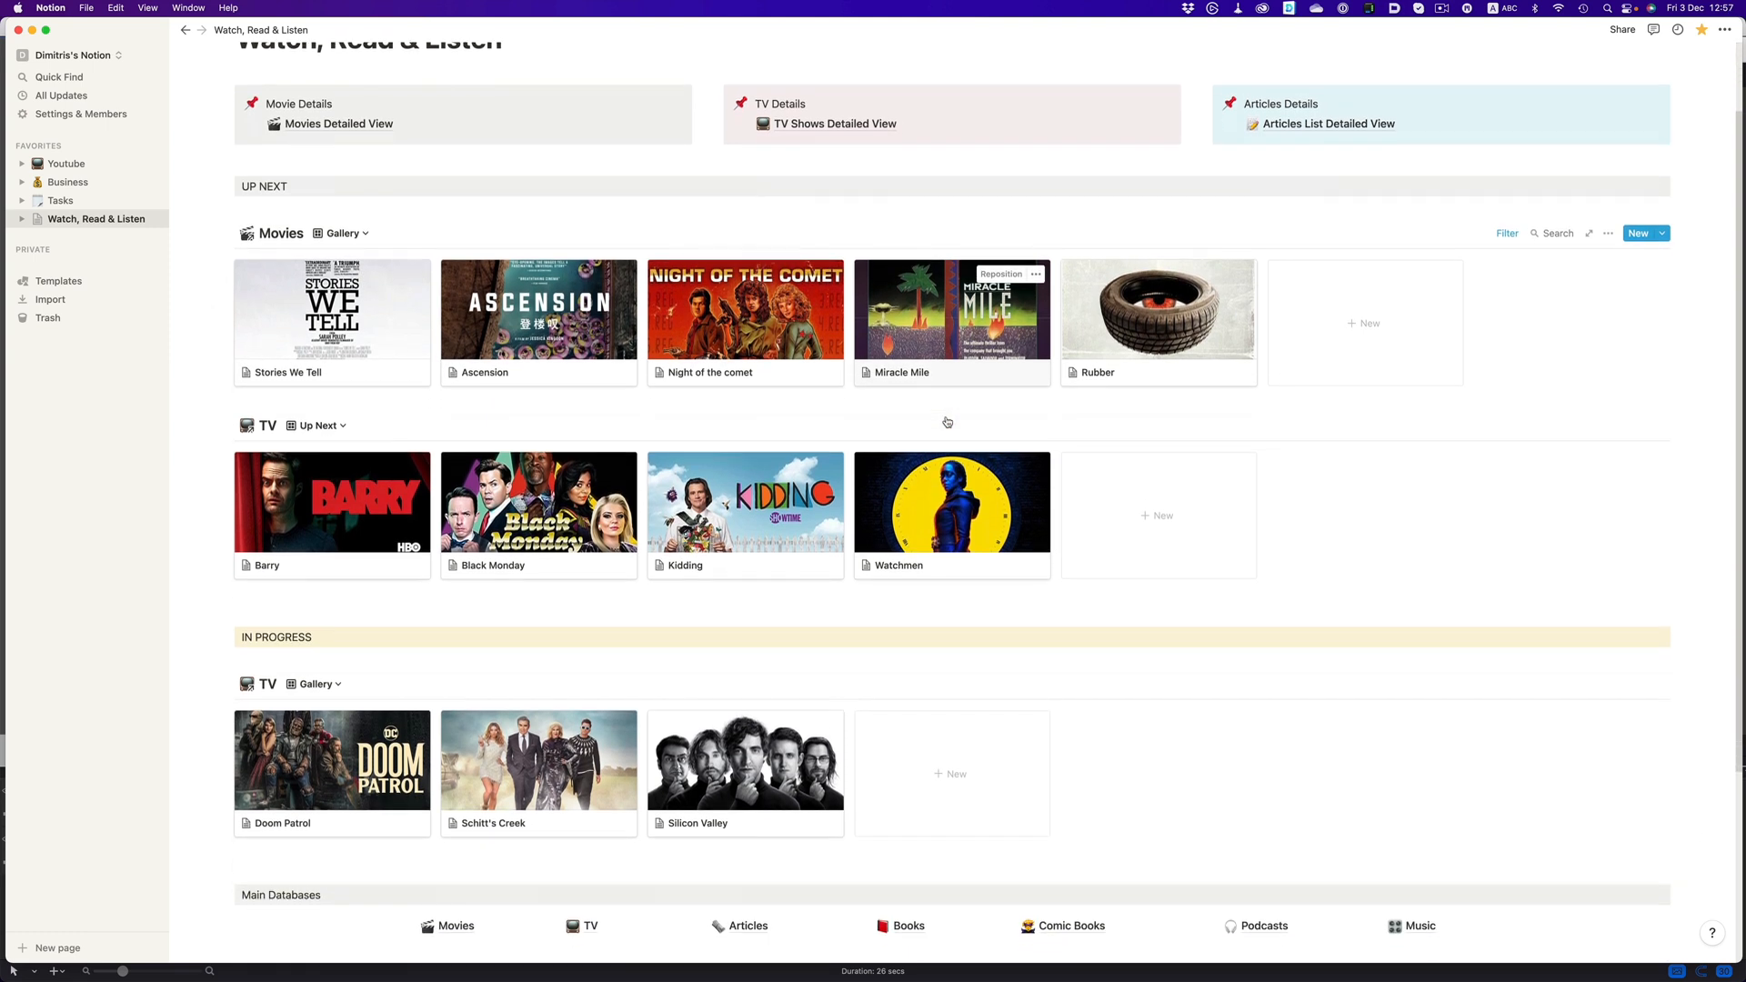